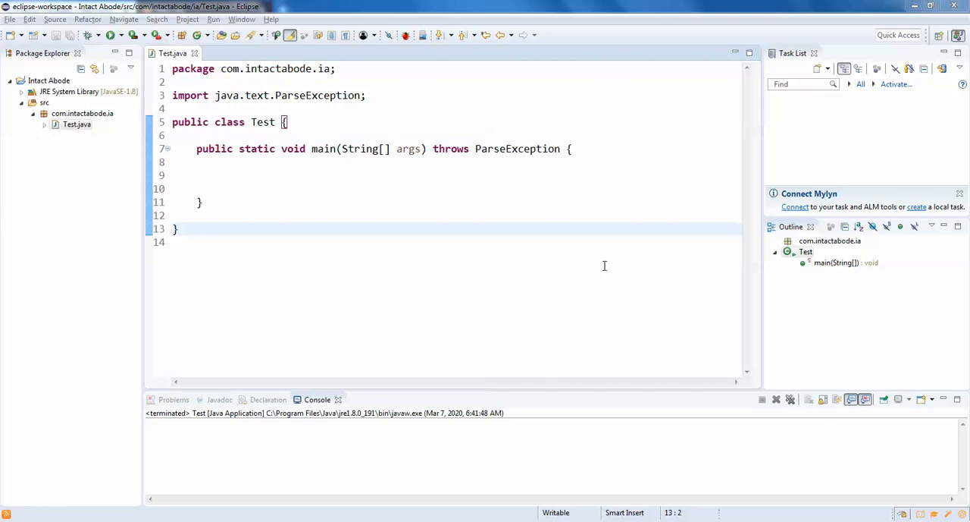
{"action": "mouse_move", "coordinate": [455, 186]}
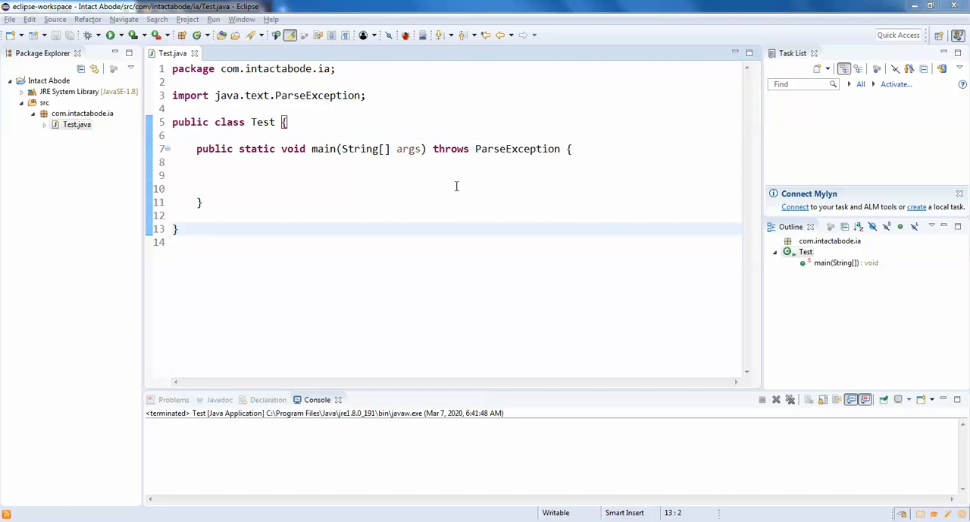
{"action": "left_click", "coordinate": [377, 175]}
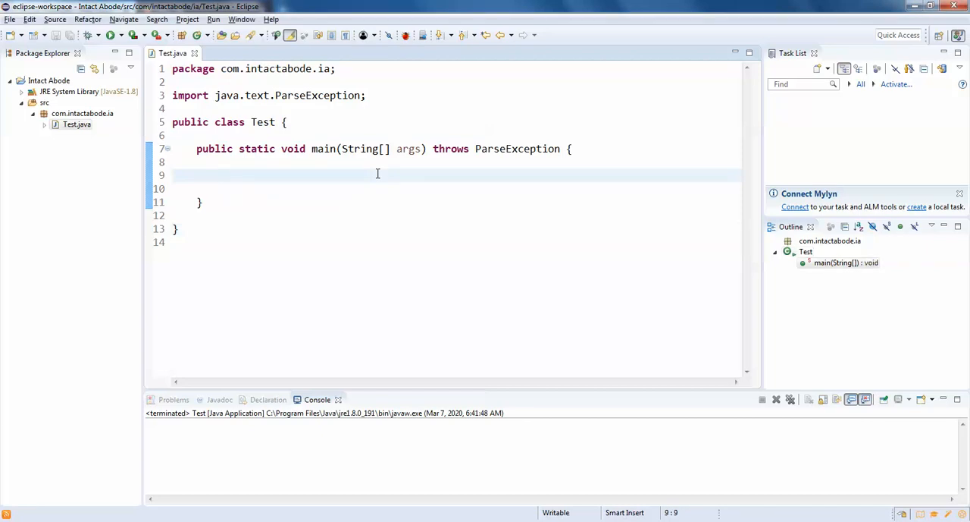
{"action": "type", "text": "Long da"}
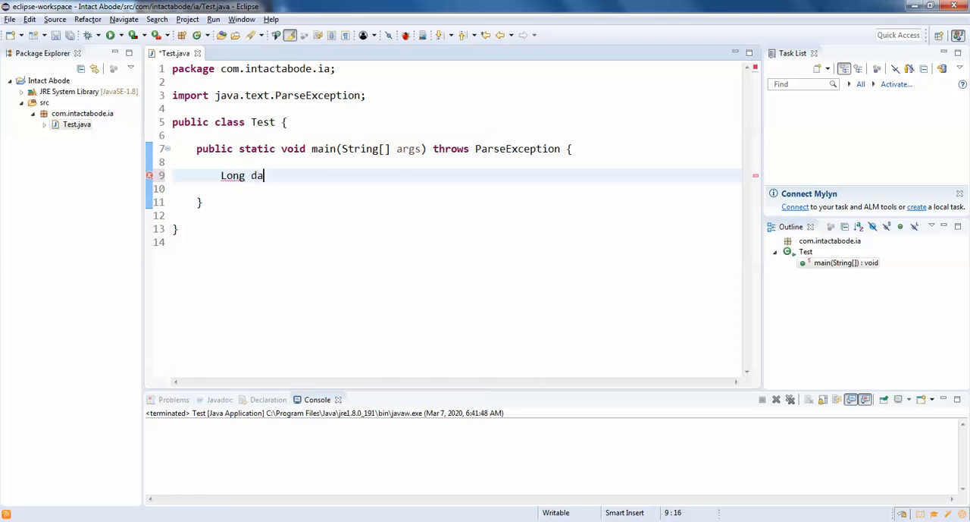
{"action": "type", "text": "t"}
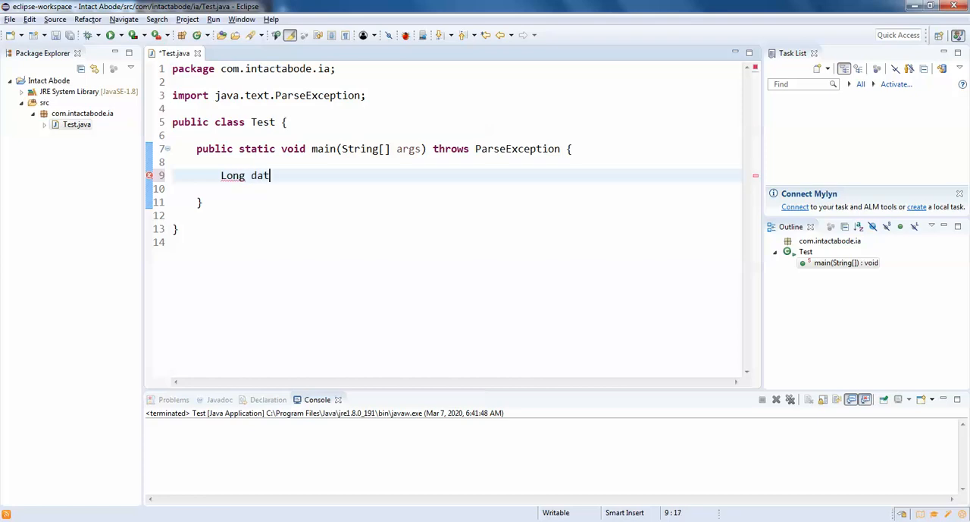
{"action": "type", "text": "e=1583543496"}
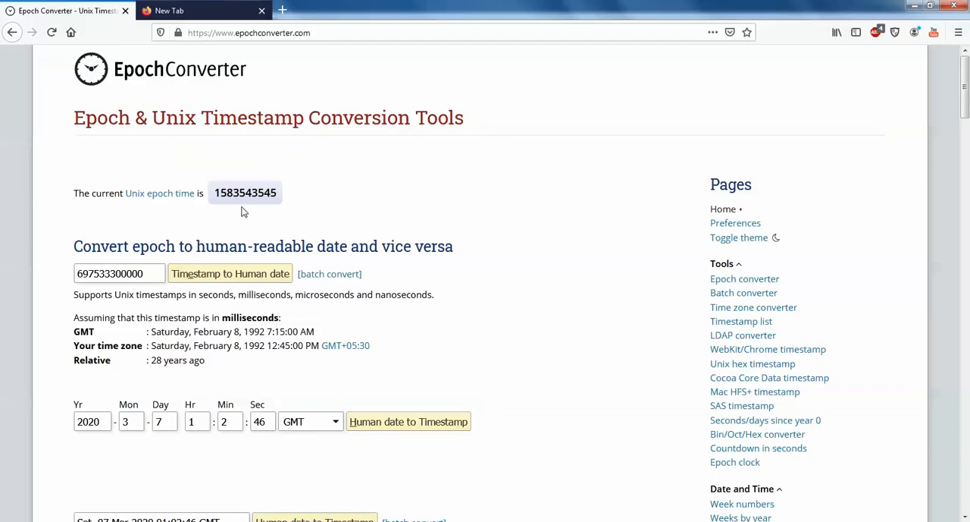
{"action": "left_click", "coordinate": [270, 33]}
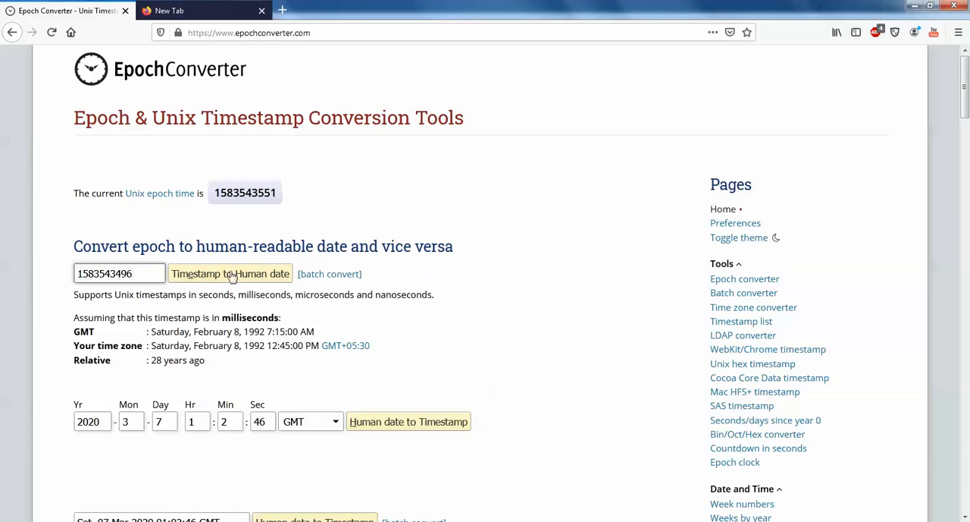
{"action": "left_click", "coordinate": [231, 273]}
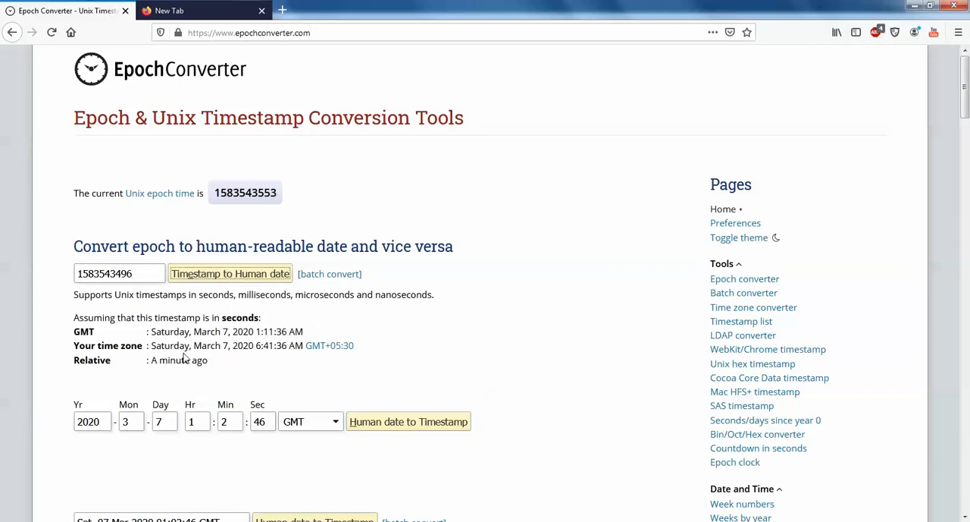
{"action": "double_click", "coordinate": [241, 344]}
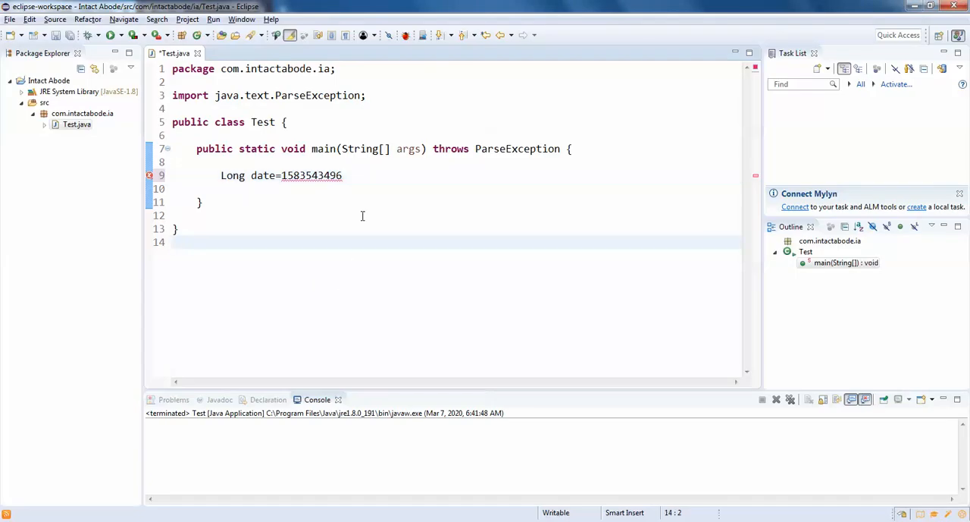
{"action": "type", "text": ";"}
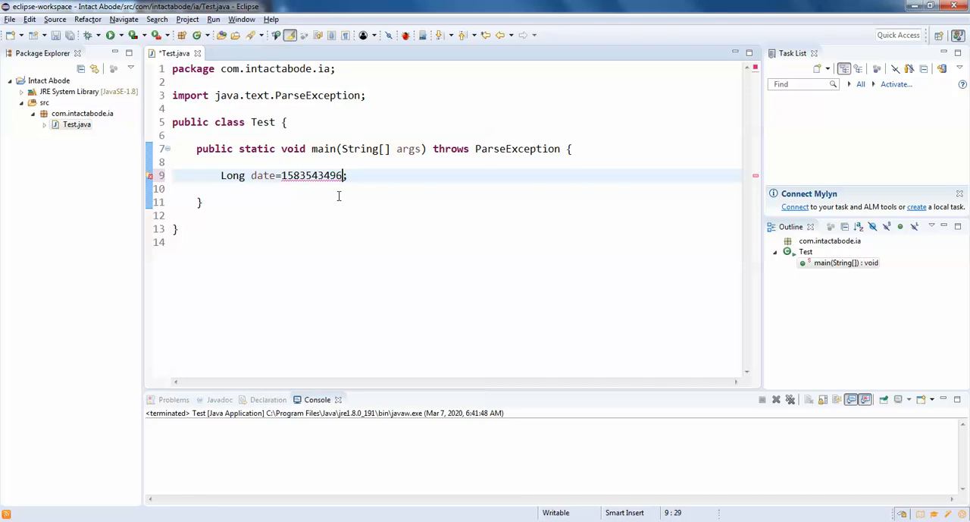
{"action": "type", "text": "L"}
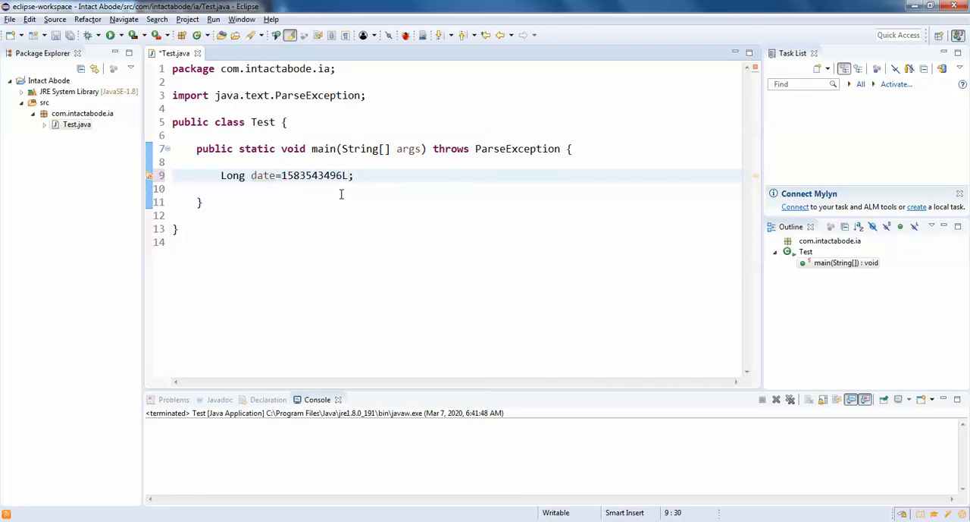
{"action": "key", "text": "Enter"}
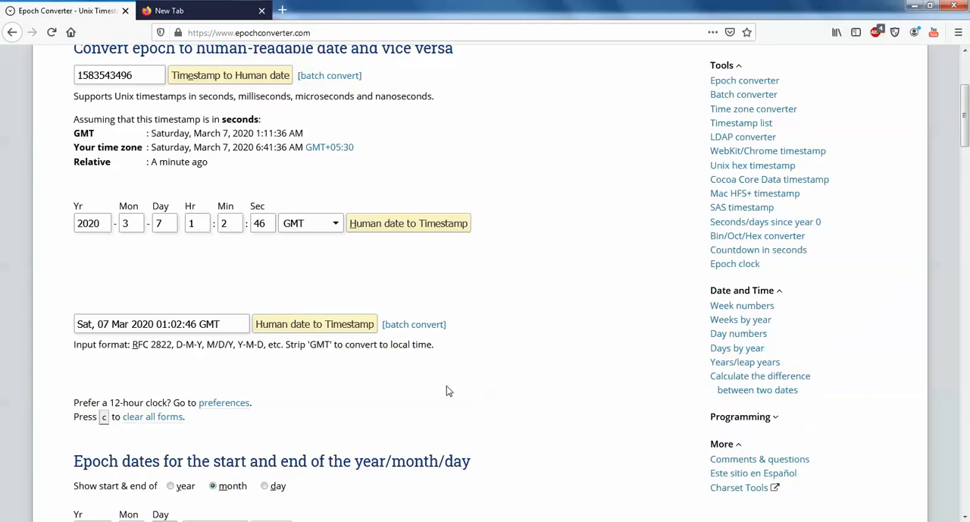
Step: Find and copy the Java SimpleDateFormat epoch-to-human-date one-liner on EpochConverter
{"action": "scroll", "scroll_direction": "down", "scroll_amount": 3}
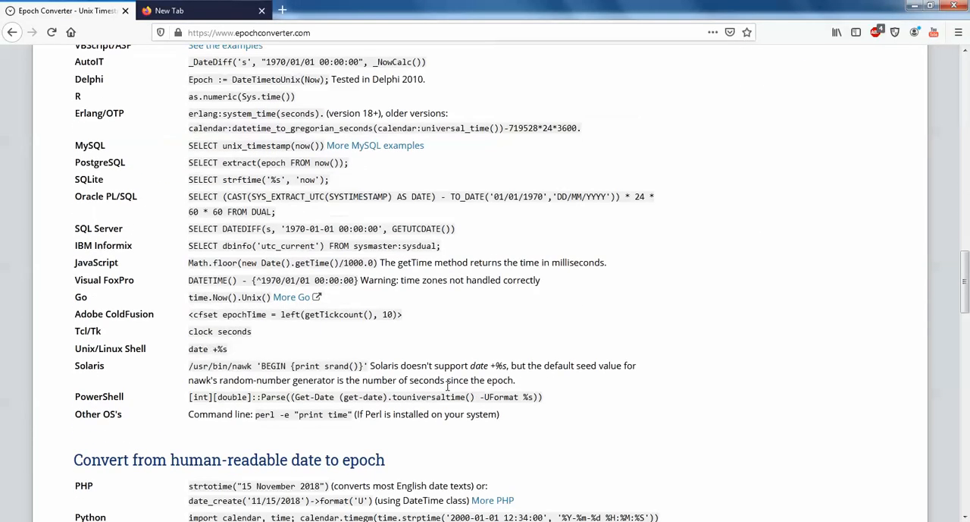
{"action": "scroll", "scroll_direction": "up", "scroll_amount": 3}
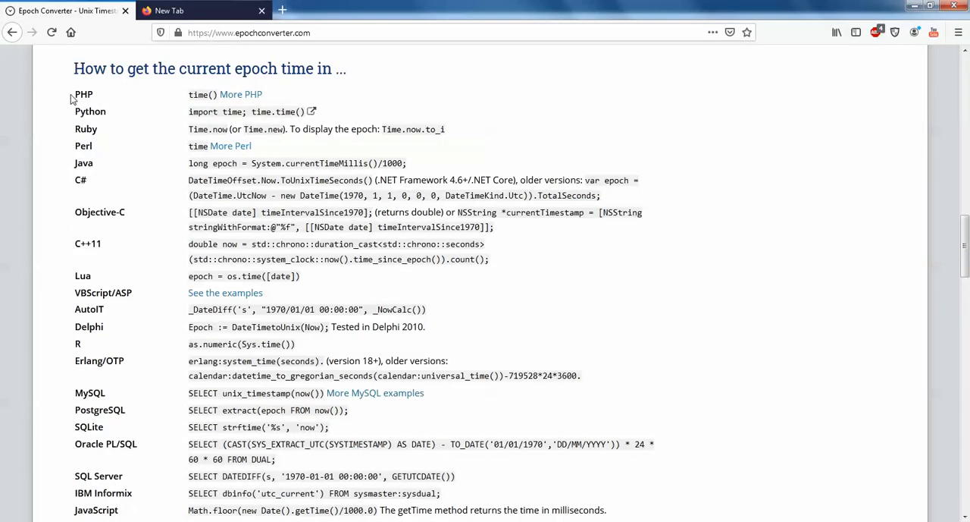
{"action": "mouse_move", "coordinate": [94, 111]}
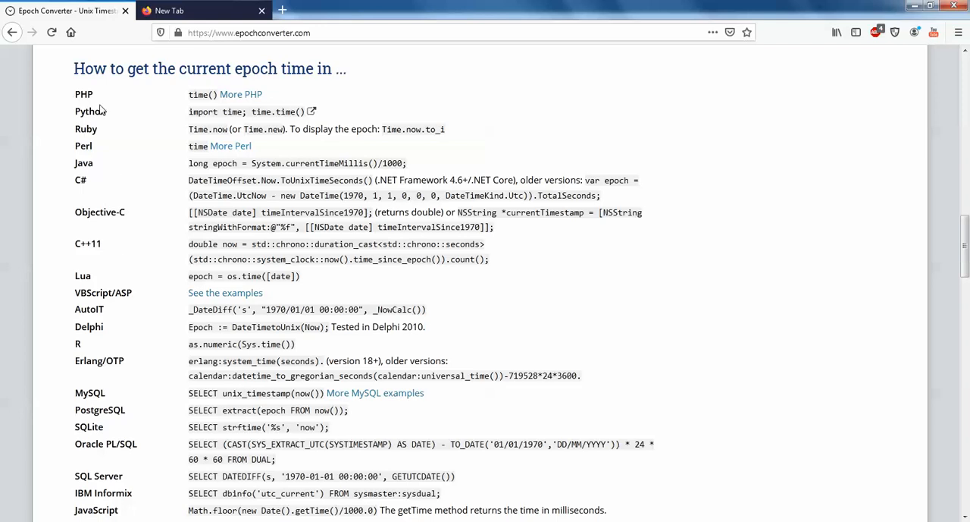
{"action": "mouse_move", "coordinate": [119, 249]}
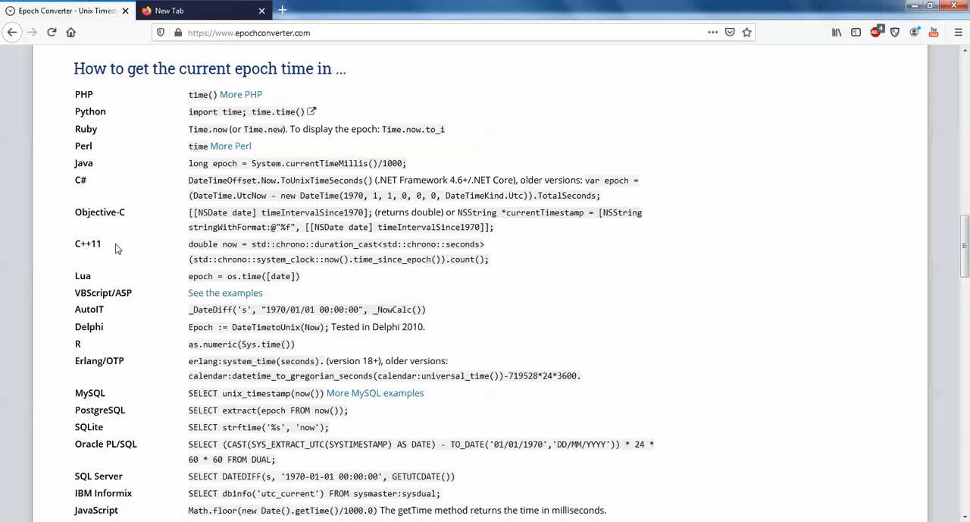
{"action": "scroll", "scroll_direction": "down", "scroll_amount": 3}
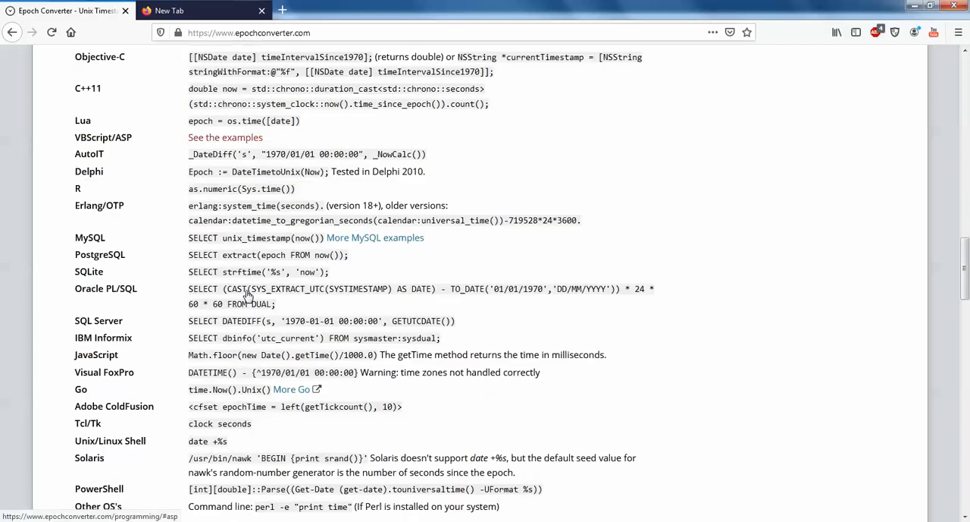
{"action": "scroll", "scroll_direction": "down", "scroll_amount": 3}
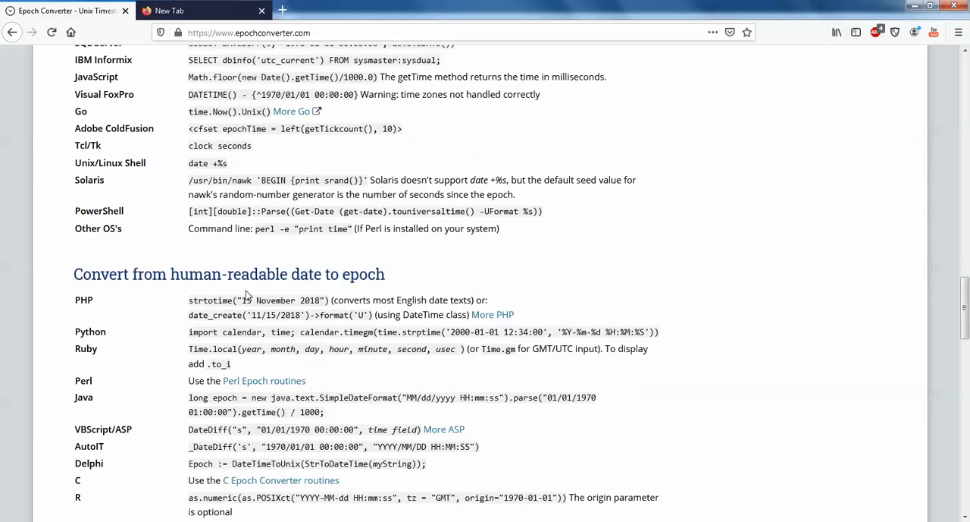
{"action": "scroll", "scroll_direction": "down", "scroll_amount": 3}
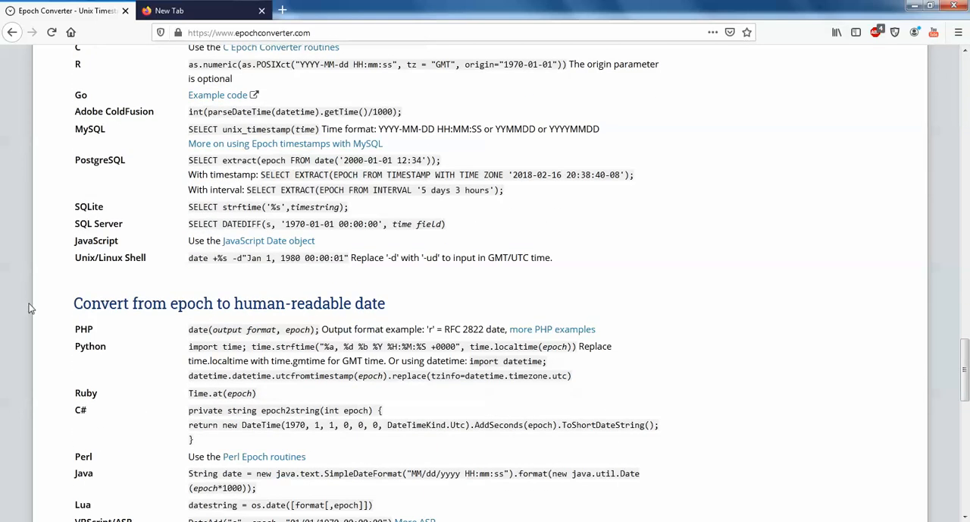
{"action": "double_click", "coordinate": [257, 304]}
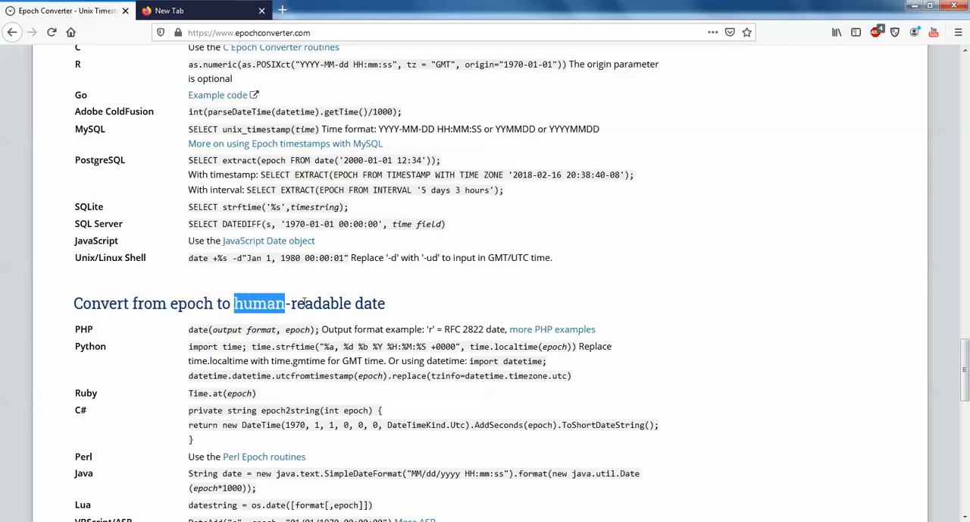
{"action": "scroll", "scroll_direction": "down", "scroll_amount": 3}
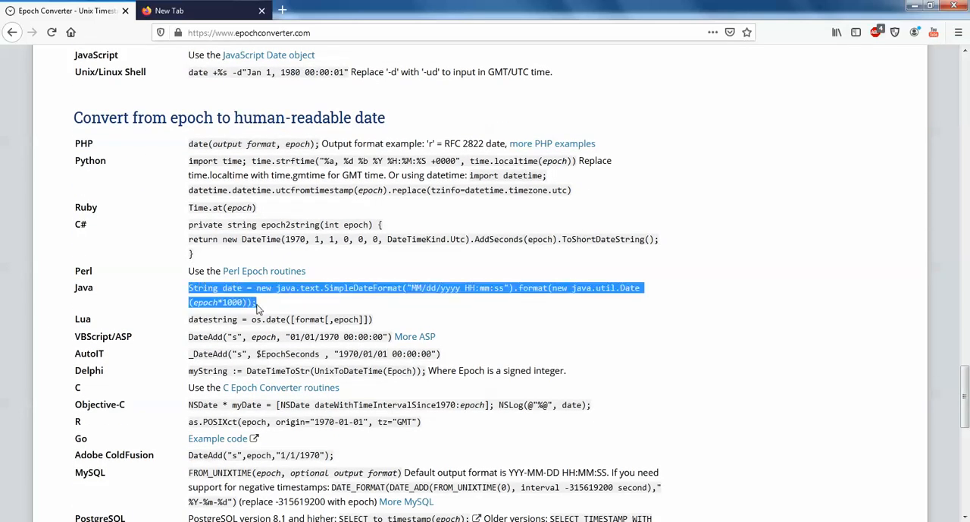
{"action": "mouse_move", "coordinate": [287, 297]}
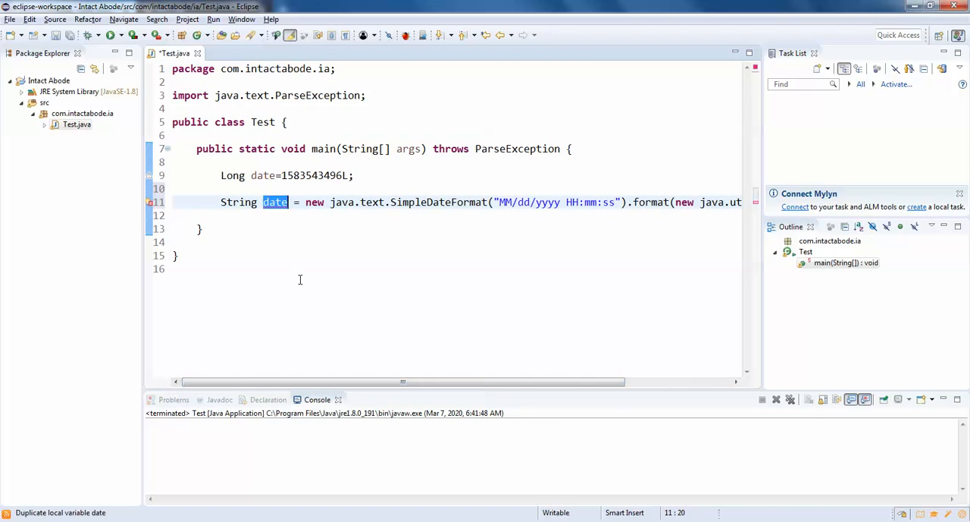
Step: Declare convertedDate and a SimpleDateFormat sdf = new SimpleDateFormat();
{"action": "type", "text": "converted"}
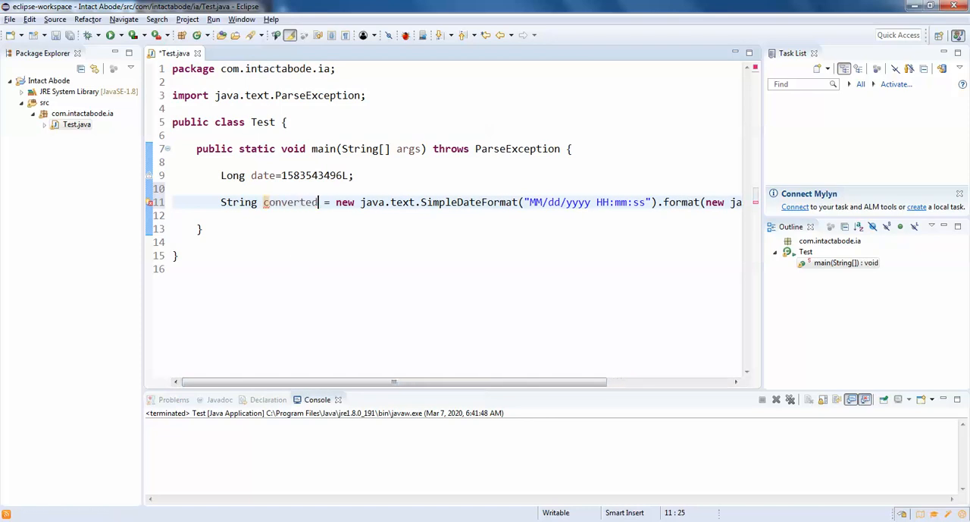
{"action": "type", "text": "Date"}
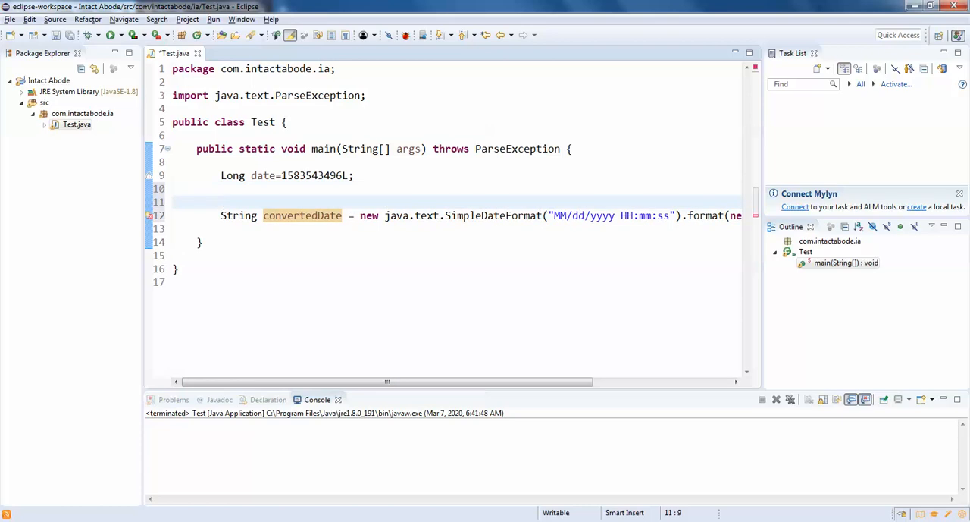
{"action": "type", "text": "Simple"}
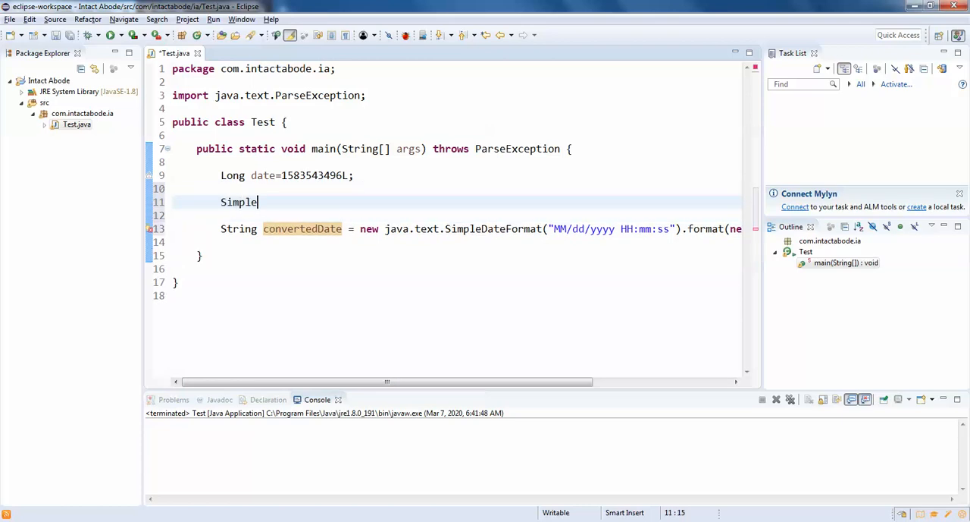
{"action": "type", "text": "DateFormat"}
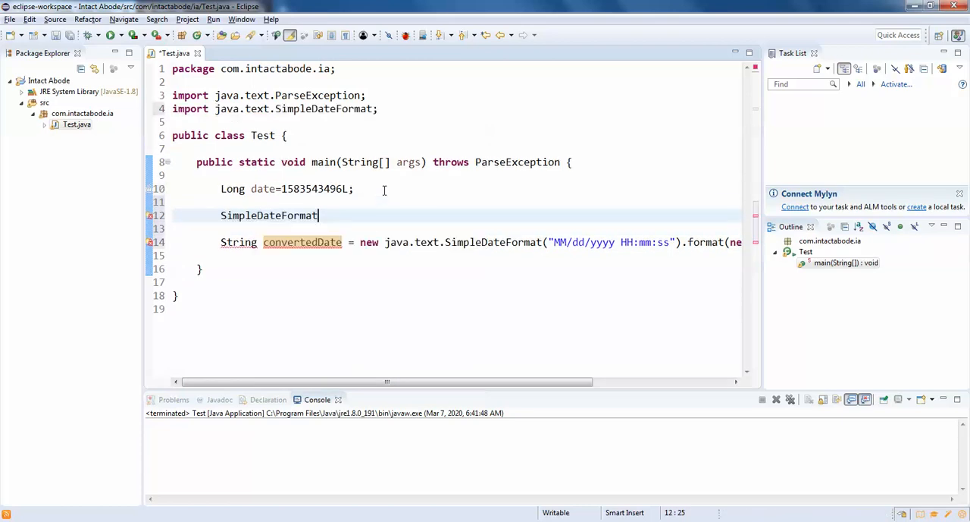
{"action": "type", "text": "sdf"}
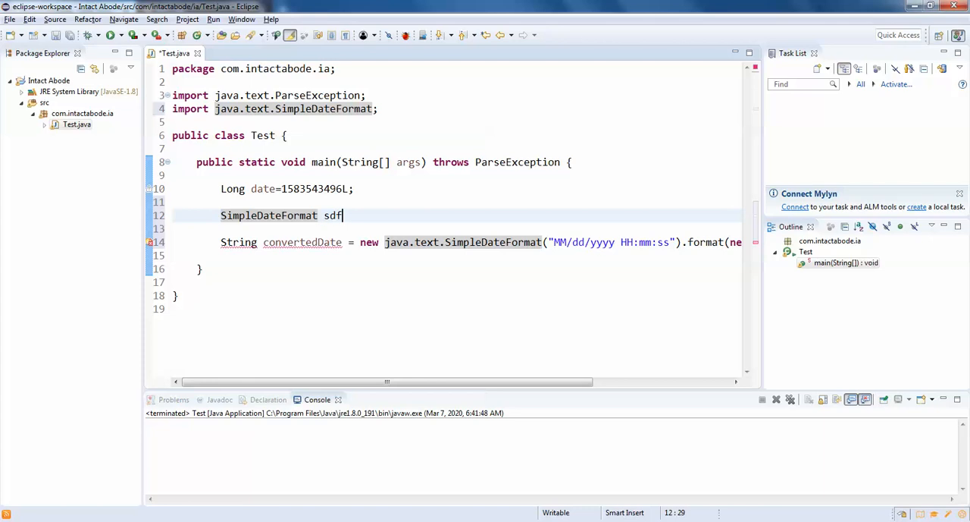
{"action": "type", "text": "=new"}
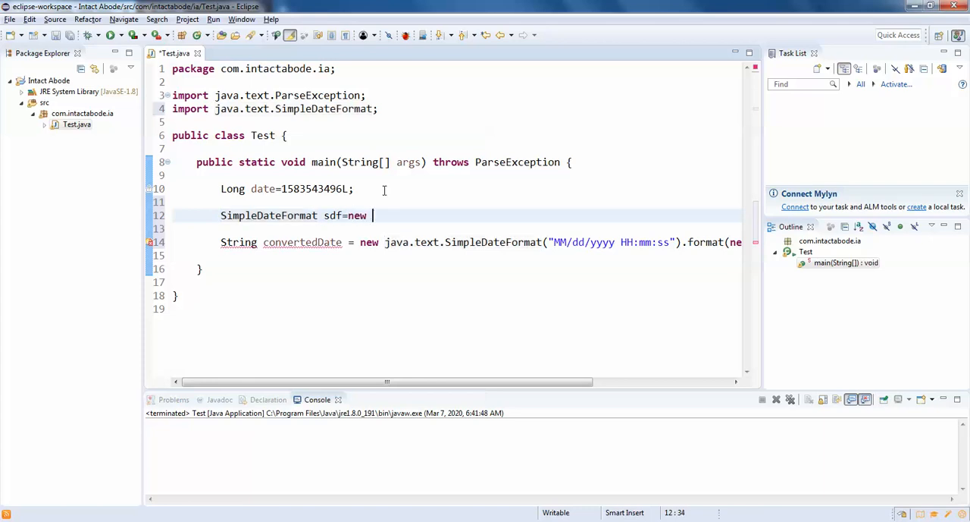
{"action": "type", "text": "SimpleDateFormat();"}
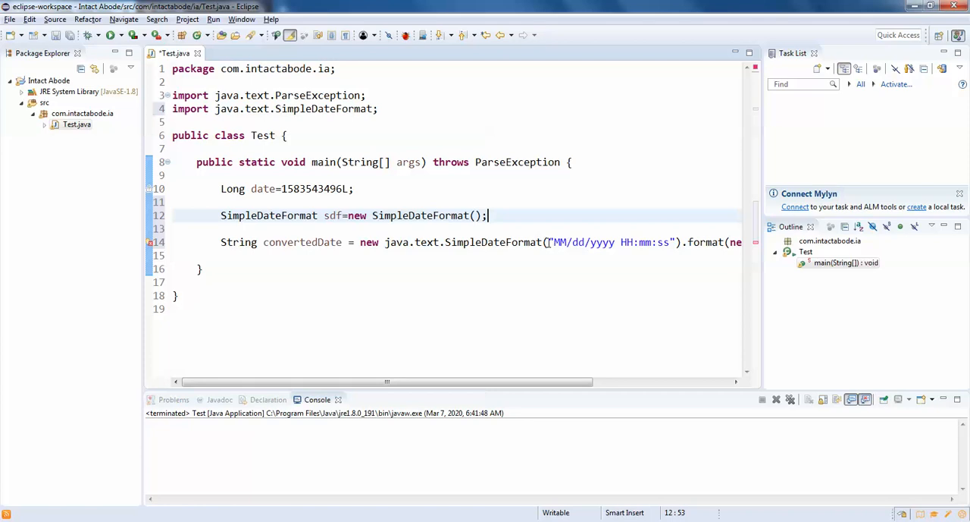
Step: Move the MM/dd/yyyy HH:mm:ss pattern into sdf and format new Date(date*1000)
{"action": "double_click", "coordinate": [610, 242]}
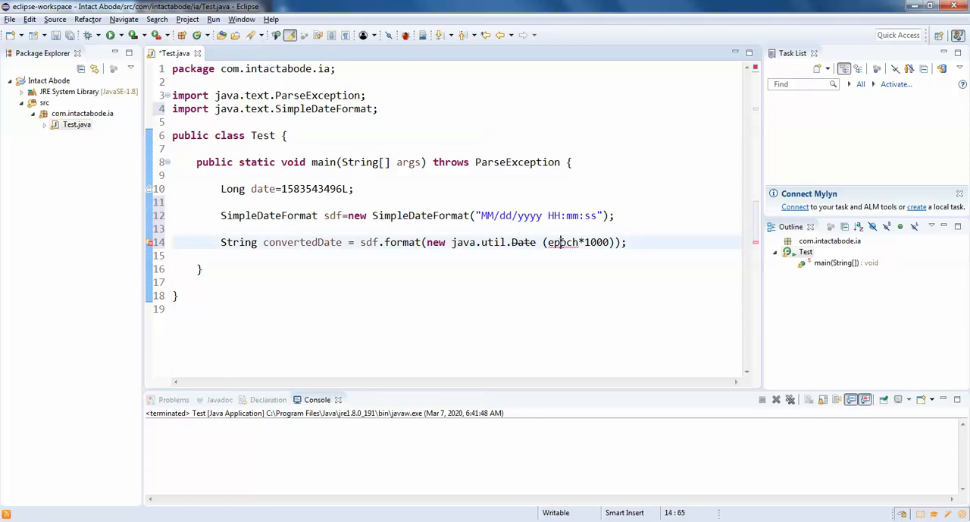
{"action": "double_click", "coordinate": [561, 243]}
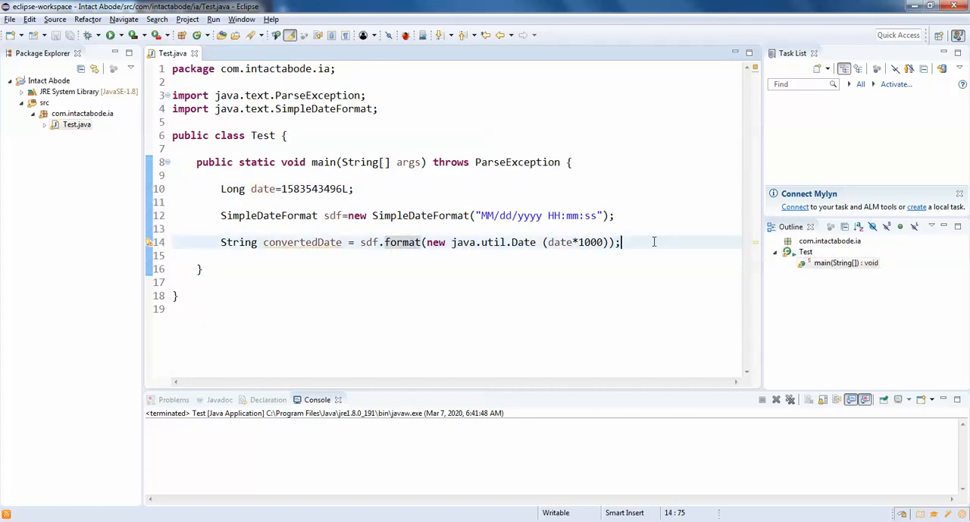
Step: Print convertedDate and run the class, giving 03/07/2020 06:41:36 in the console
{"action": "type", "text": "syso"}
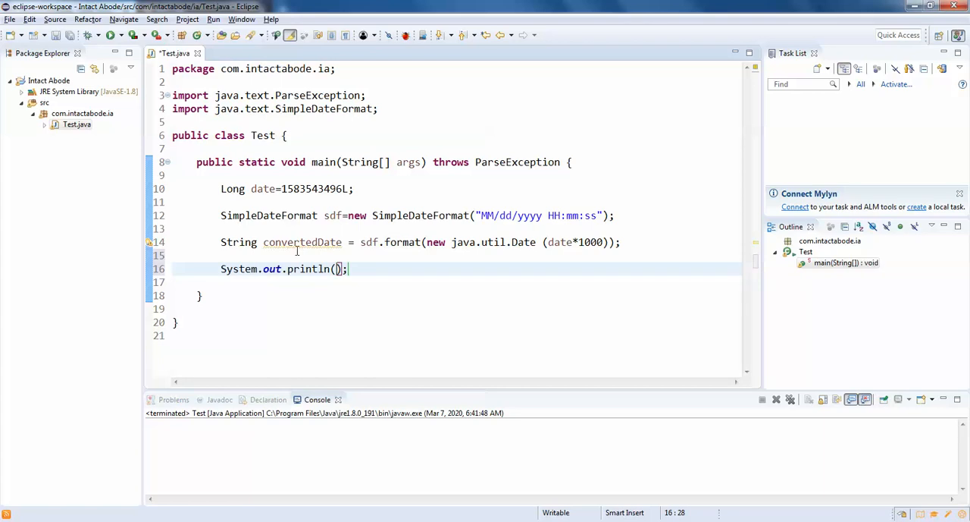
{"action": "type", "text": "convertedDate"}
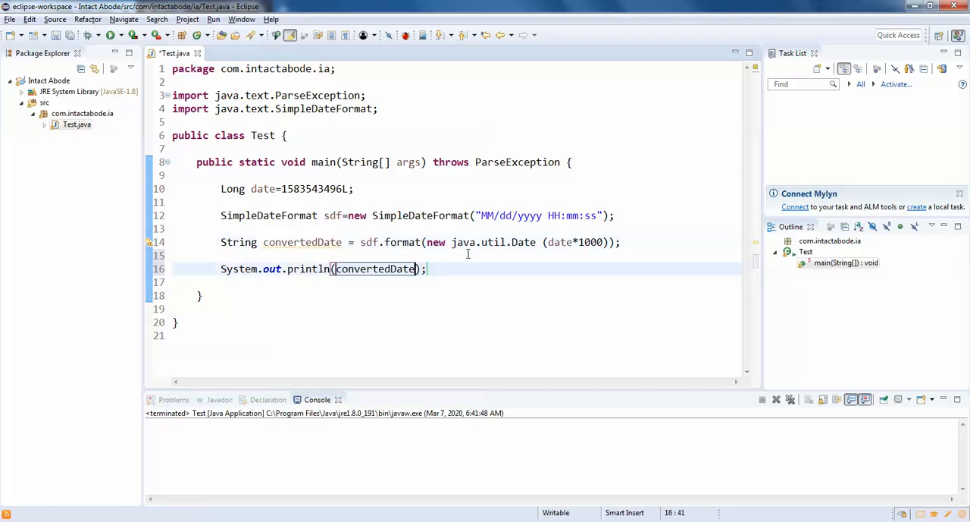
{"action": "right_click", "coordinate": [376, 269]}
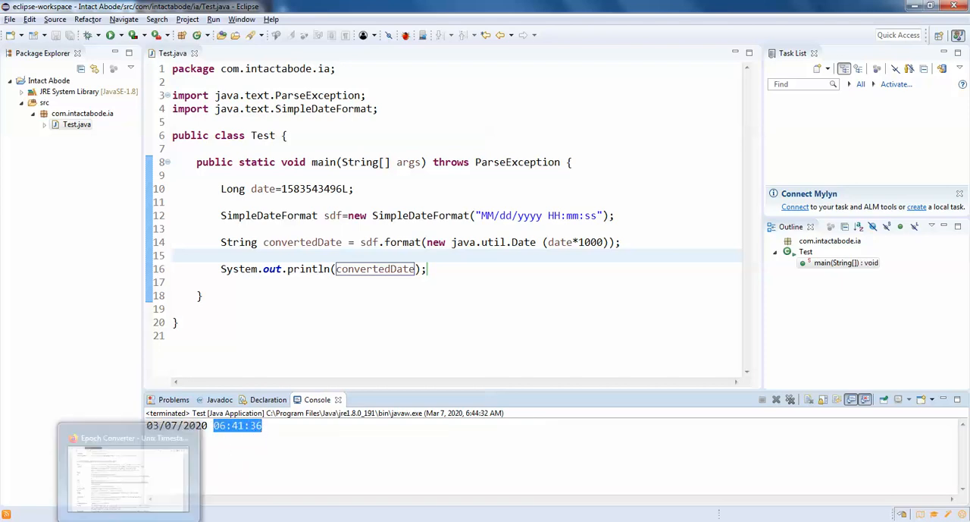
Step: Compare EpochConverter's March 7, 2020 6:41:36 AM against the console output
{"action": "left_click", "coordinate": [127, 470]}
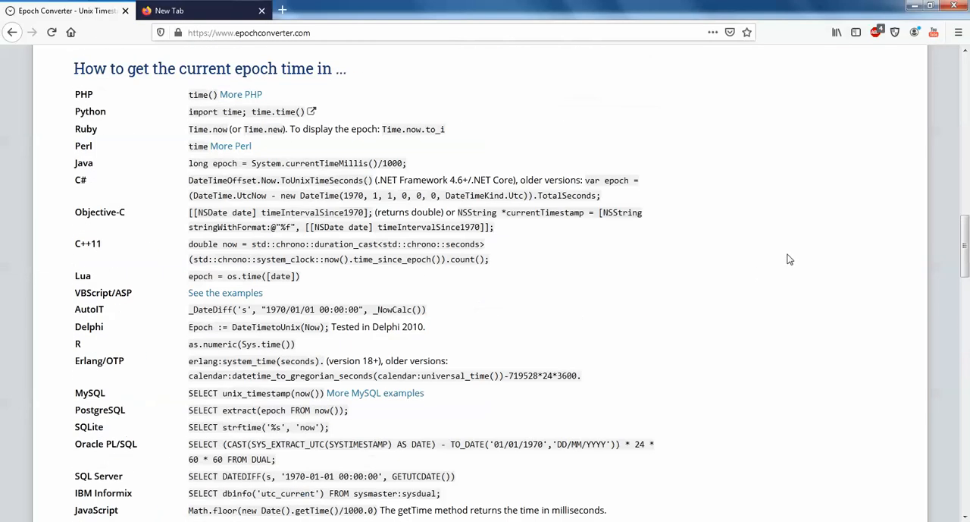
{"action": "scroll", "scroll_direction": "up", "scroll_amount": 3}
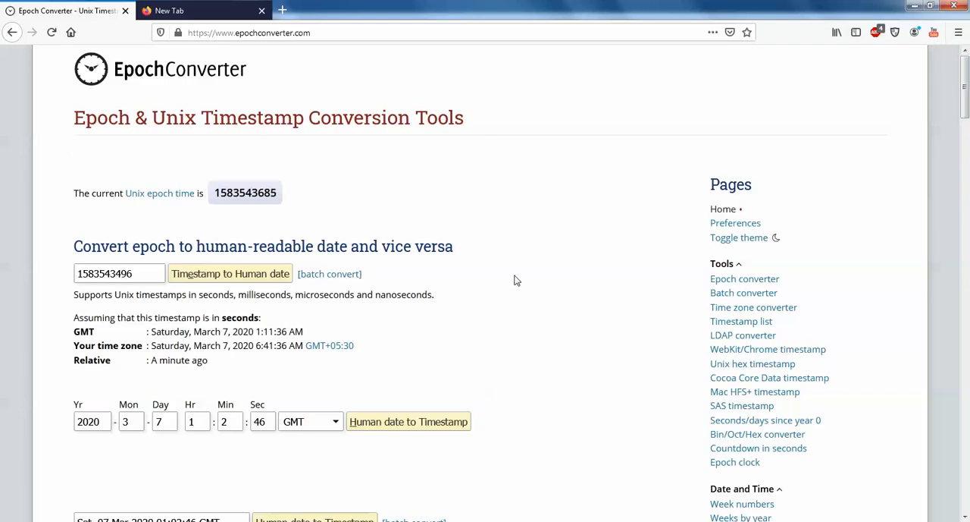
{"action": "mouse_move", "coordinate": [400, 367]}
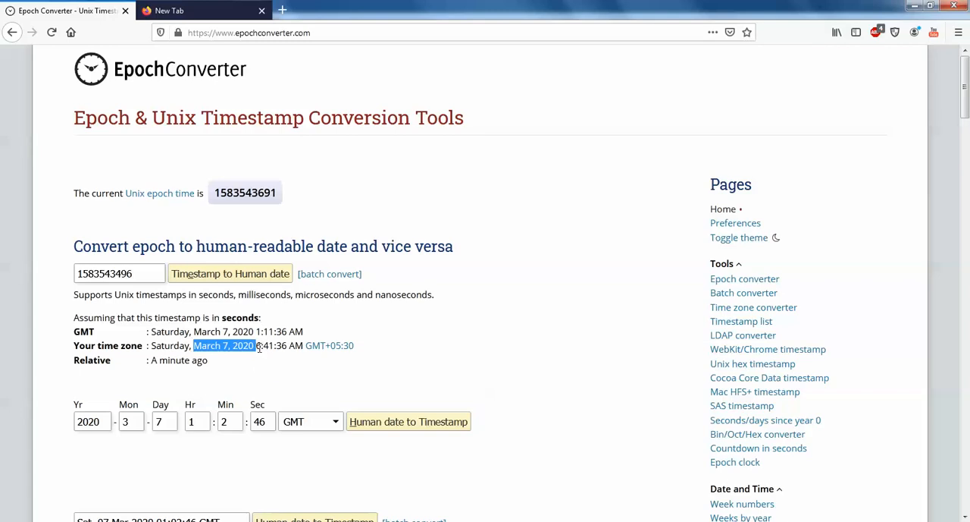
{"action": "mouse_move", "coordinate": [361, 361]}
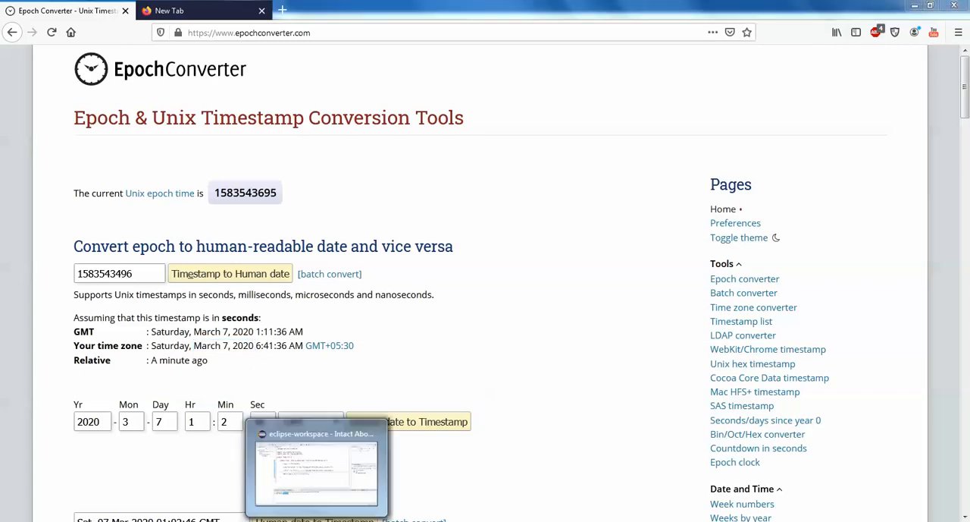
{"action": "left_click", "coordinate": [315, 468]}
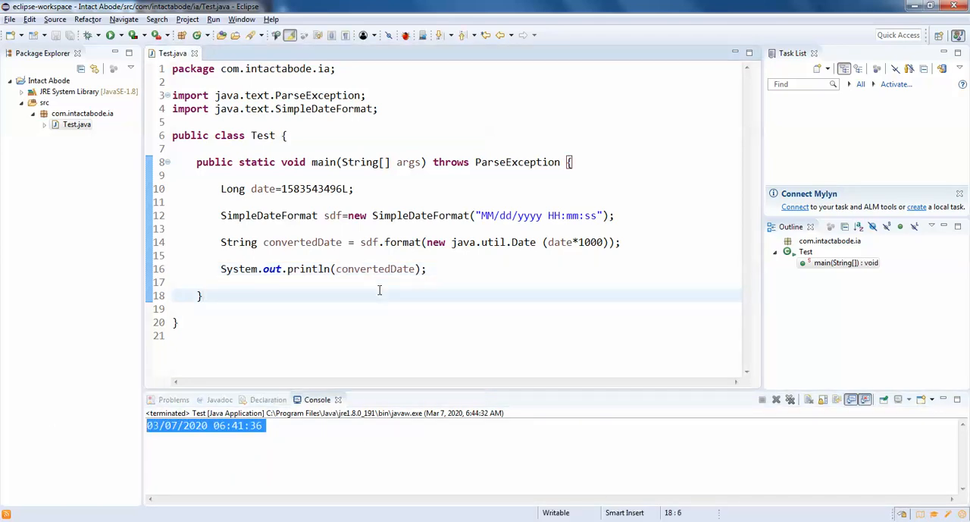
{"action": "mouse_move", "coordinate": [347, 301]}
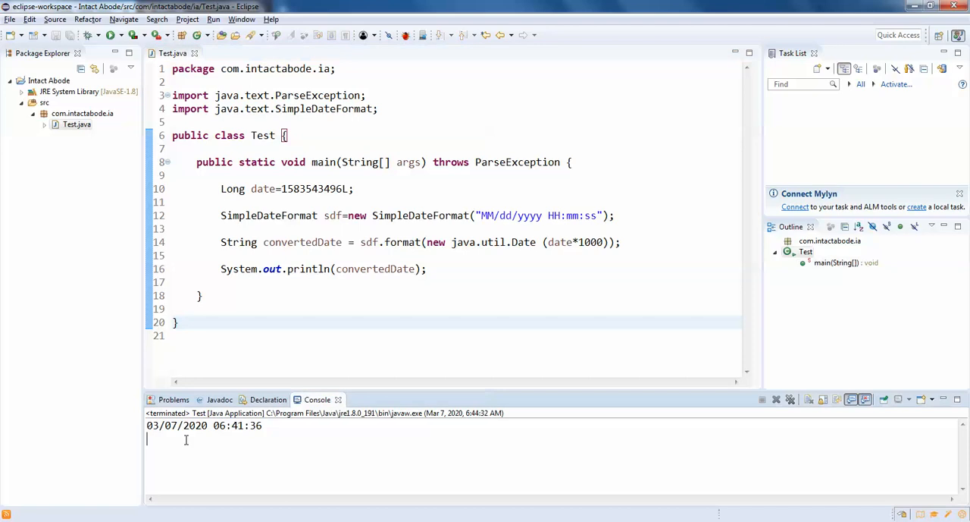
{"action": "double_click", "coordinate": [194, 425]}
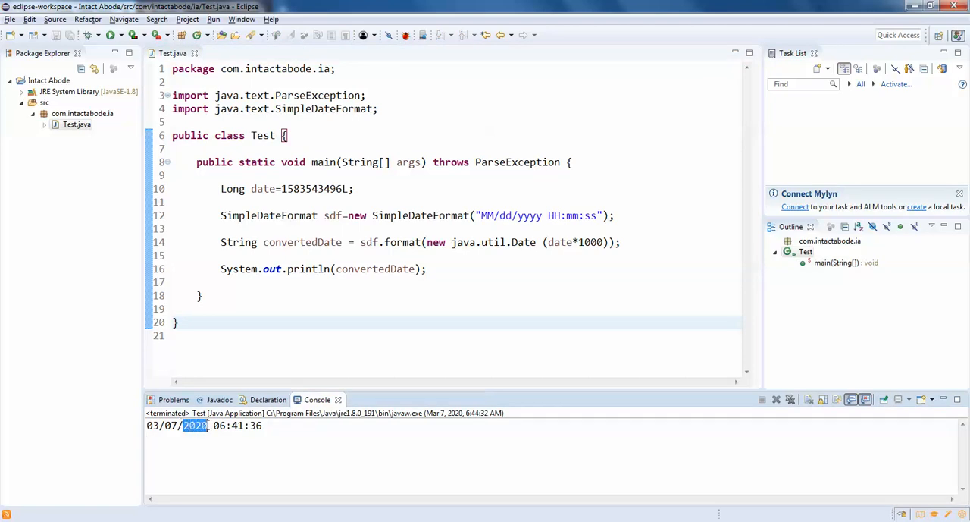
{"action": "double_click", "coordinate": [316, 188]}
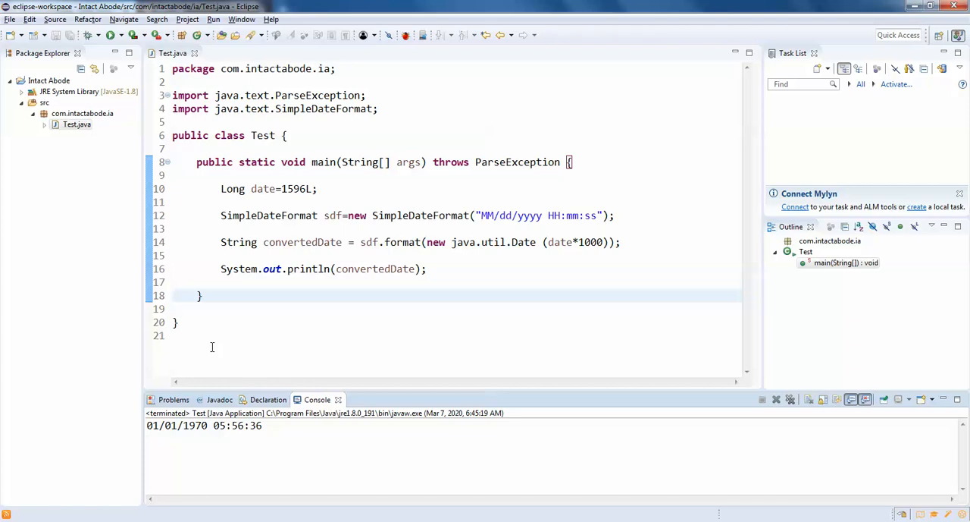
{"action": "mouse_move", "coordinate": [262, 440]}
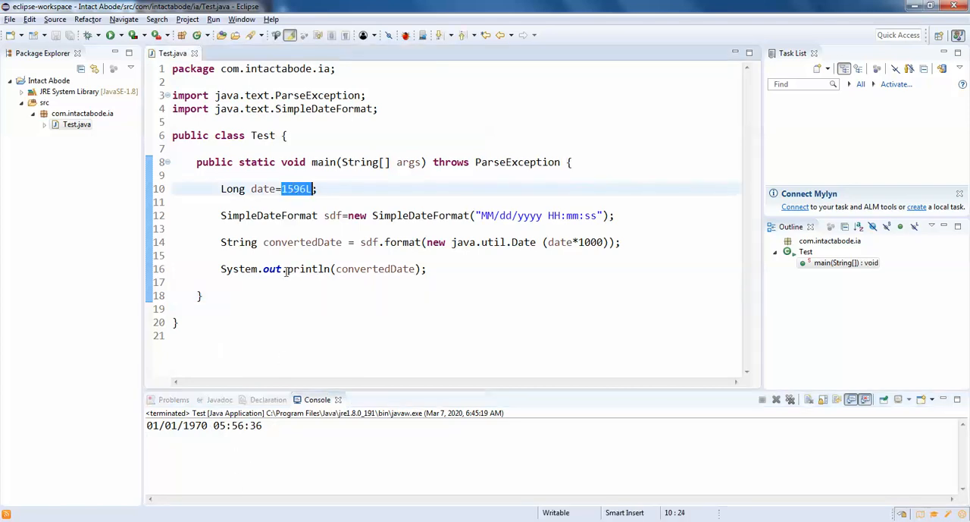
{"action": "type", "text": "1583543496"}
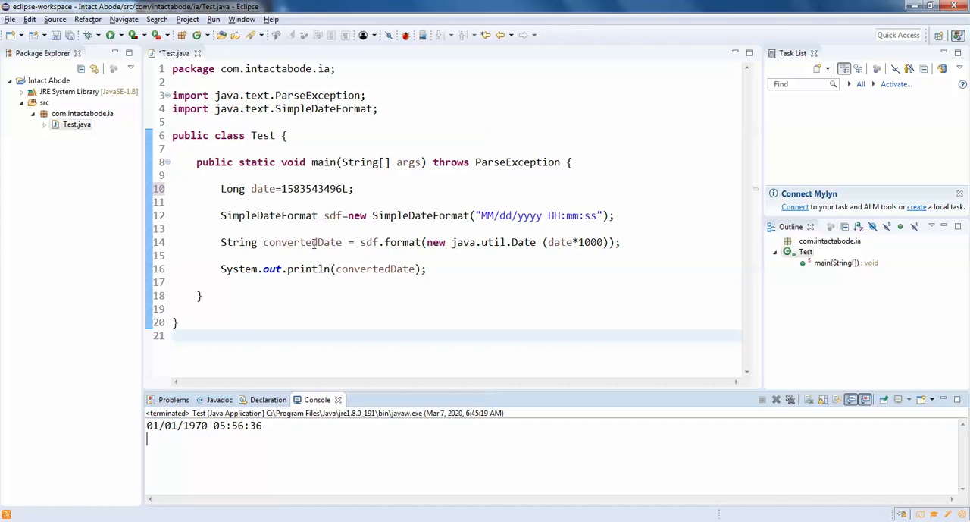
{"action": "mouse_move", "coordinate": [291, 175]}
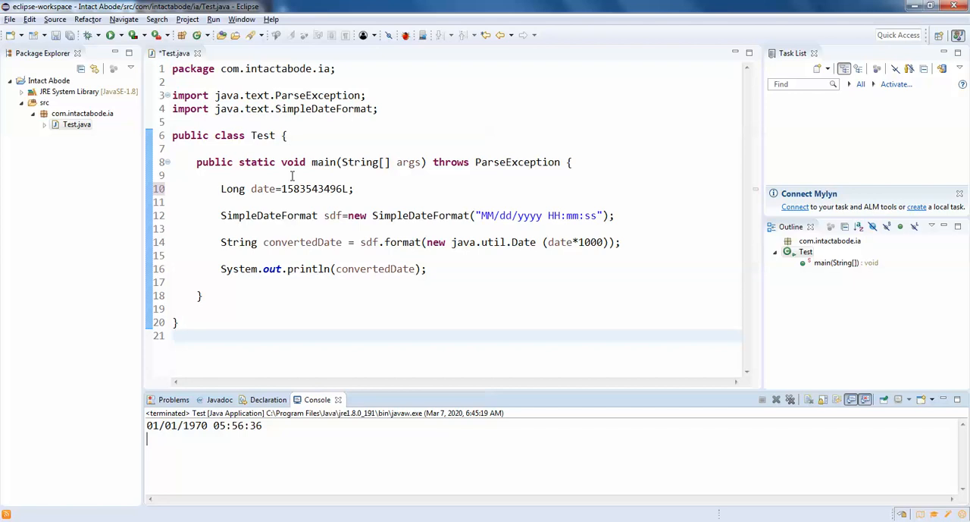
{"action": "mouse_move", "coordinate": [333, 188]}
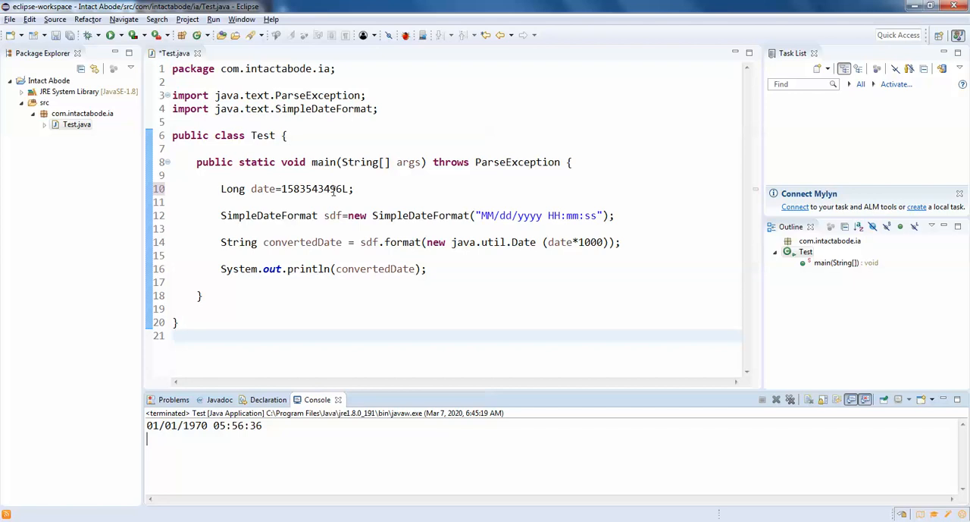
{"action": "left_click", "coordinate": [340, 188]}
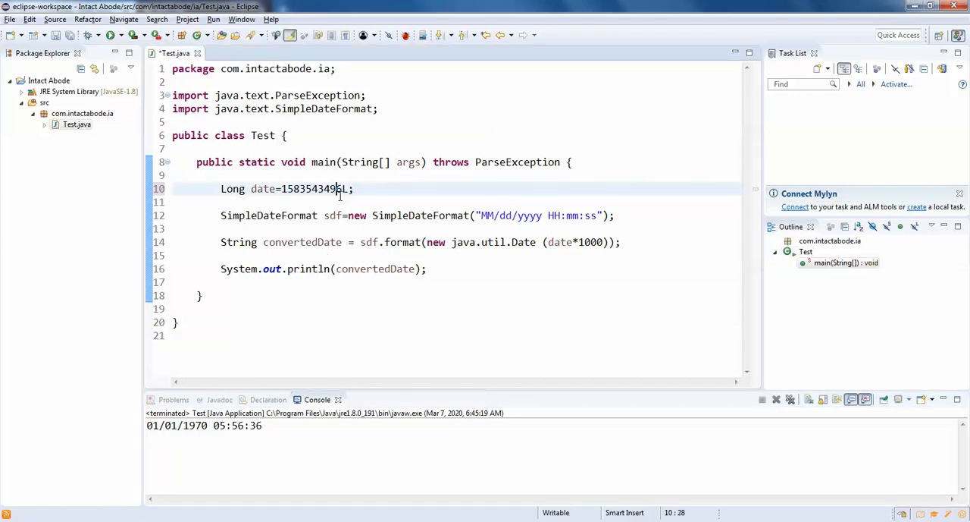
{"action": "double_click", "coordinate": [311, 188]}
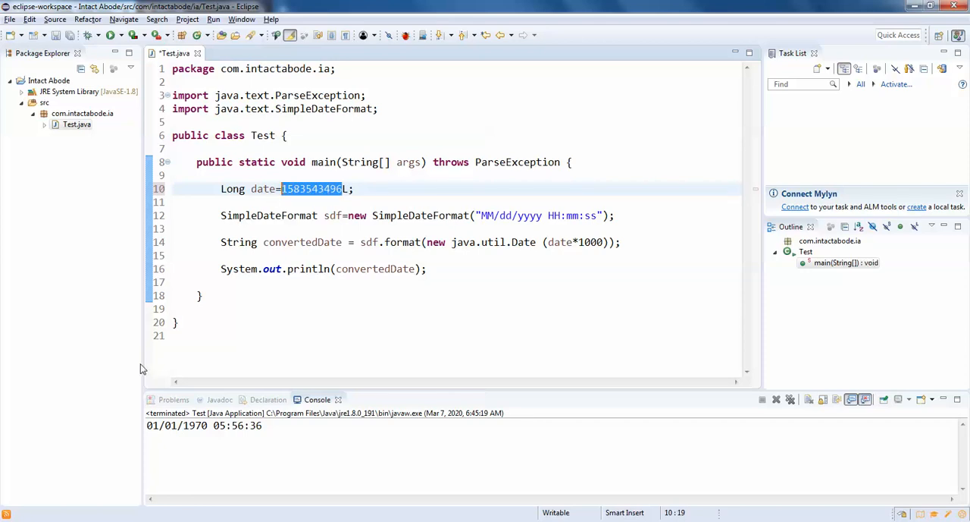
{"action": "mouse_move", "coordinate": [91, 498]}
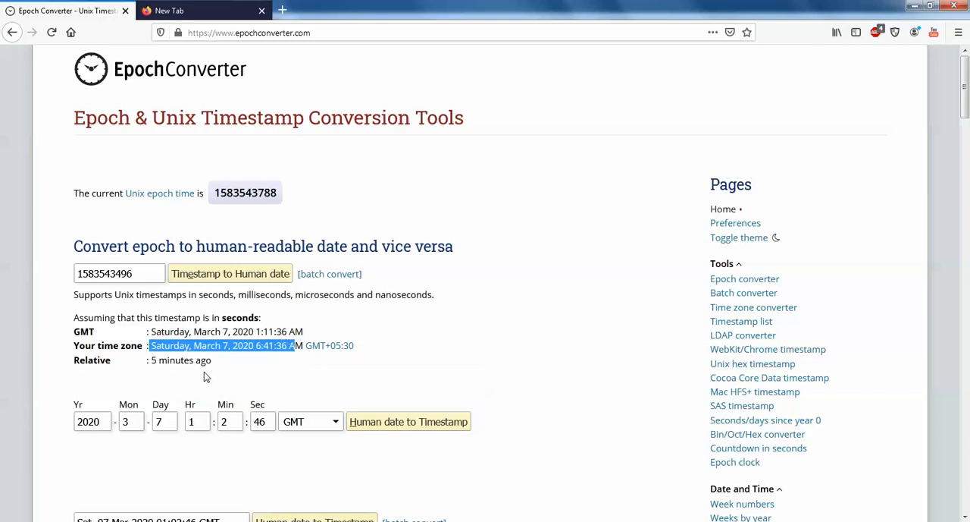
{"action": "mouse_move", "coordinate": [216, 344]}
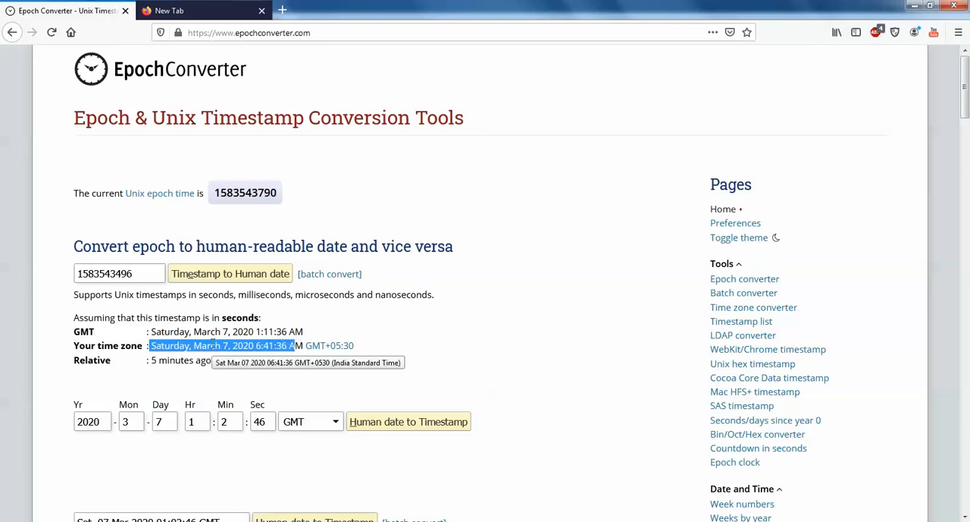
{"action": "mouse_move", "coordinate": [335, 165]}
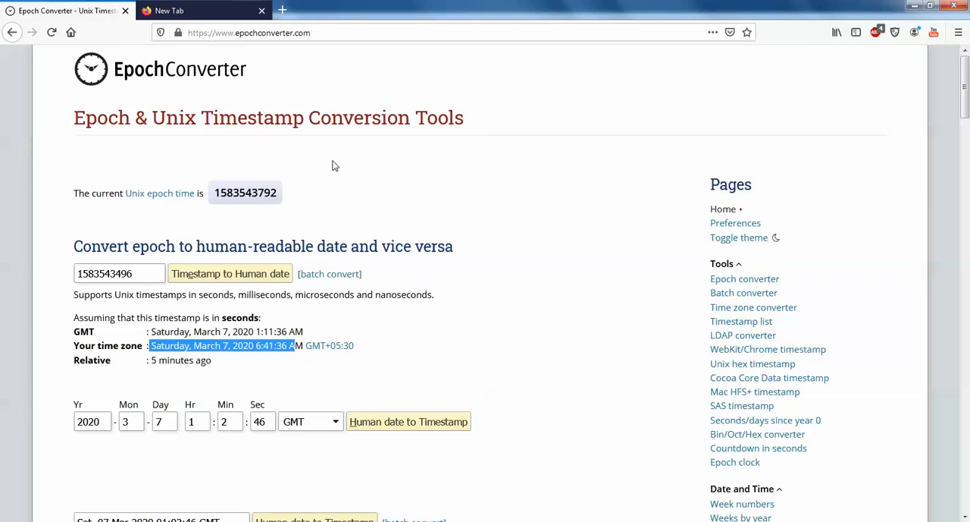